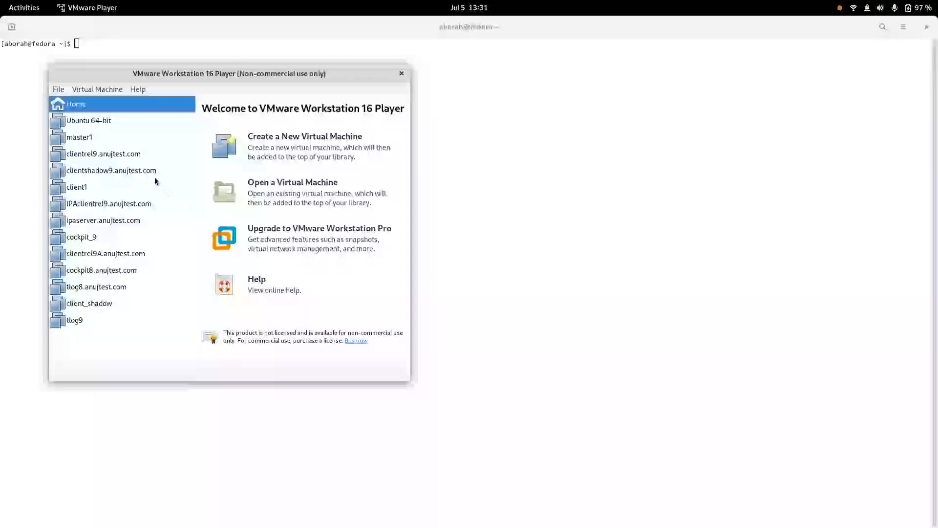
Step: Power on the Ubuntu 64-bit virtual machine from the library
{"action": "double_click", "coordinate": [88, 121]}
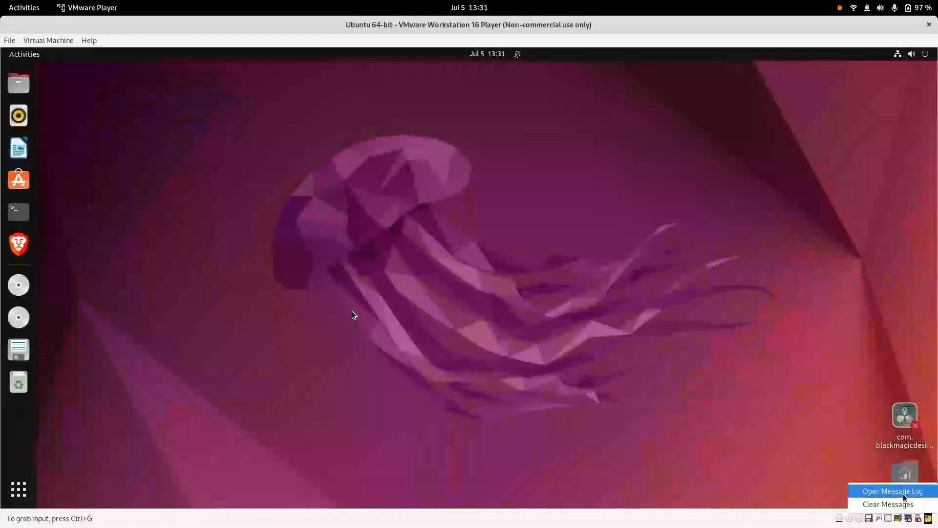
Step: Review the 'Hardware graphics acceleration is not available' entry in the Message Log, then close it
{"action": "left_click", "coordinate": [888, 490]}
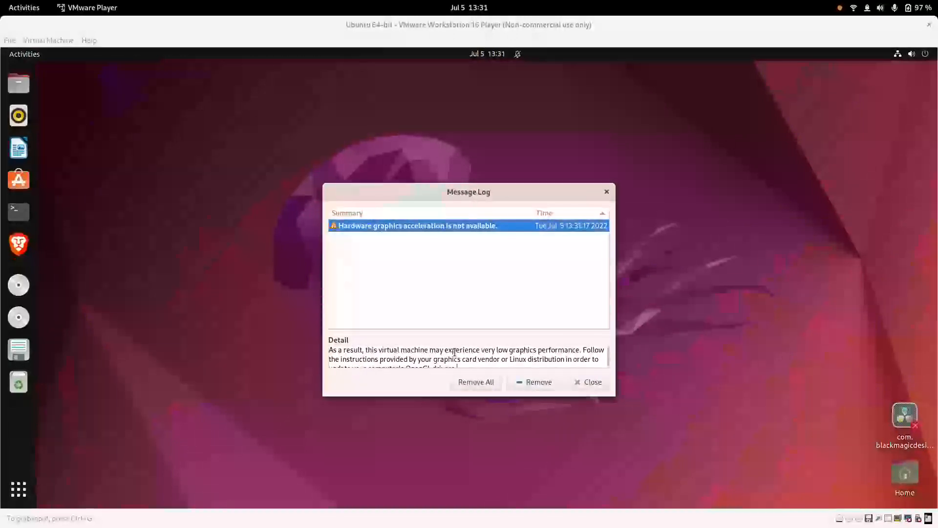
{"action": "double_click", "coordinate": [565, 349]}
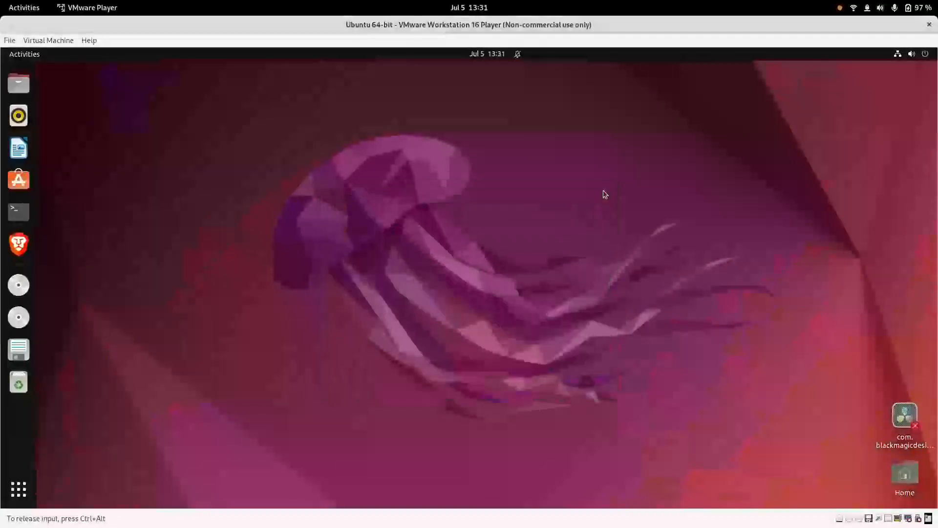
{"action": "mouse_move", "coordinate": [916, 84]}
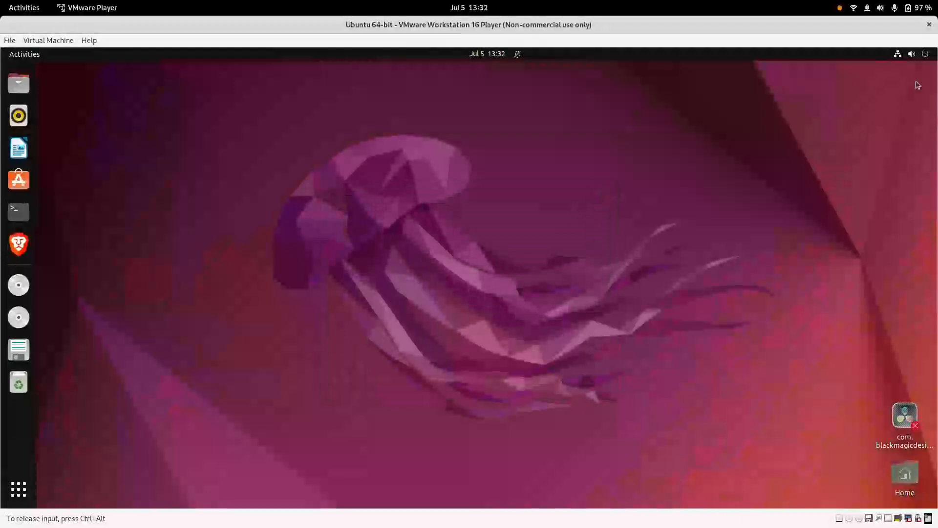
Step: Choose Power Off from the Ubuntu system menu's Power Off / Log Out options
{"action": "left_click", "coordinate": [921, 54]}
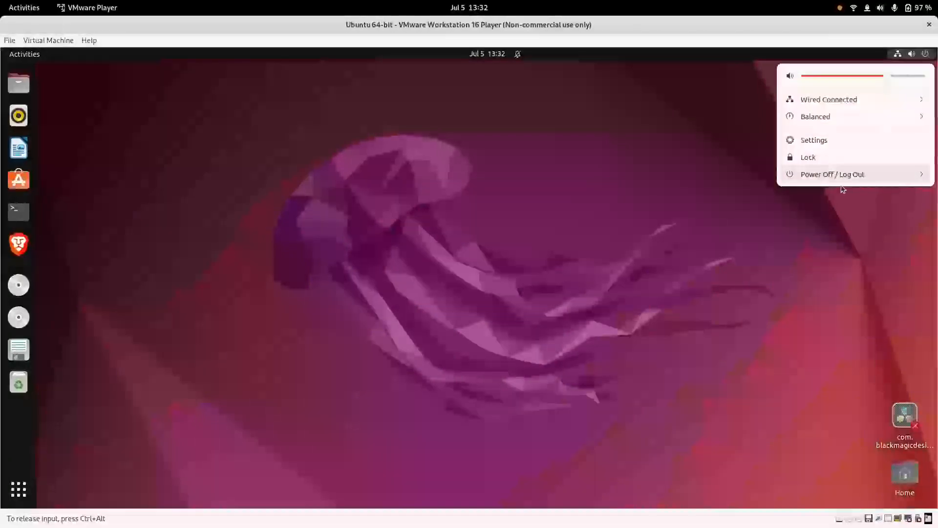
{"action": "left_click", "coordinate": [832, 174]}
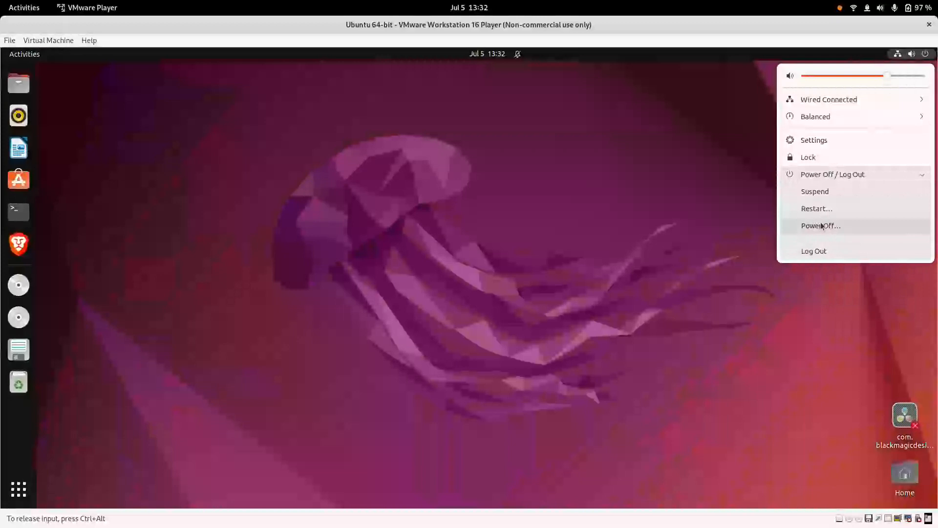
{"action": "left_click", "coordinate": [820, 226]}
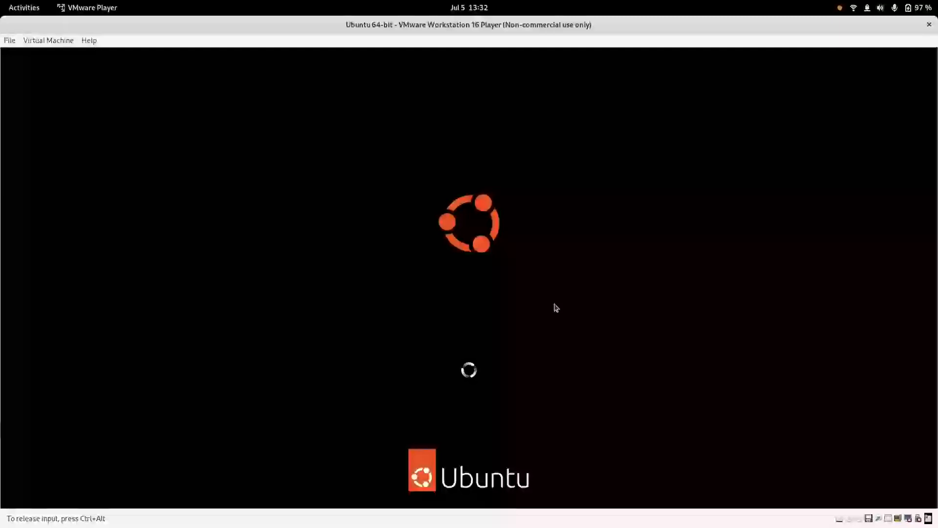
{"action": "mouse_move", "coordinate": [583, 287]}
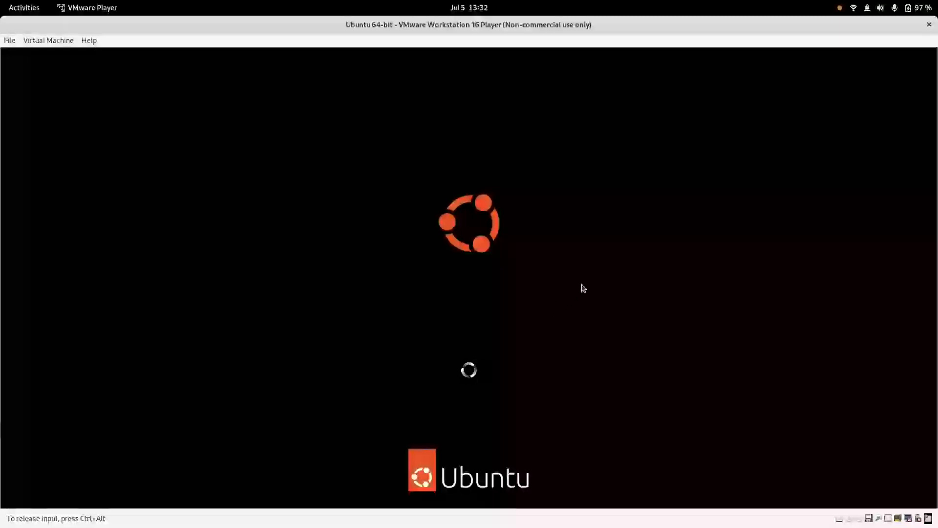
{"action": "mouse_move", "coordinate": [569, 251]}
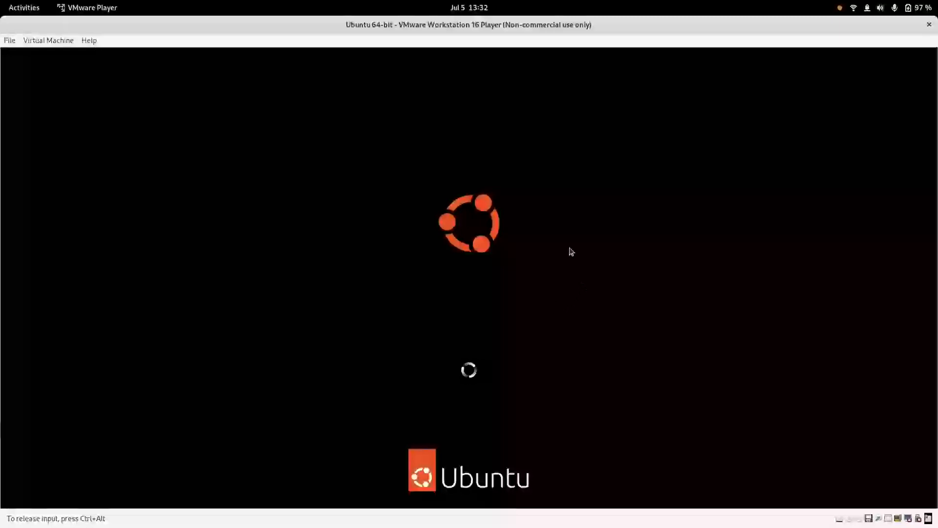
{"action": "mouse_move", "coordinate": [561, 243]}
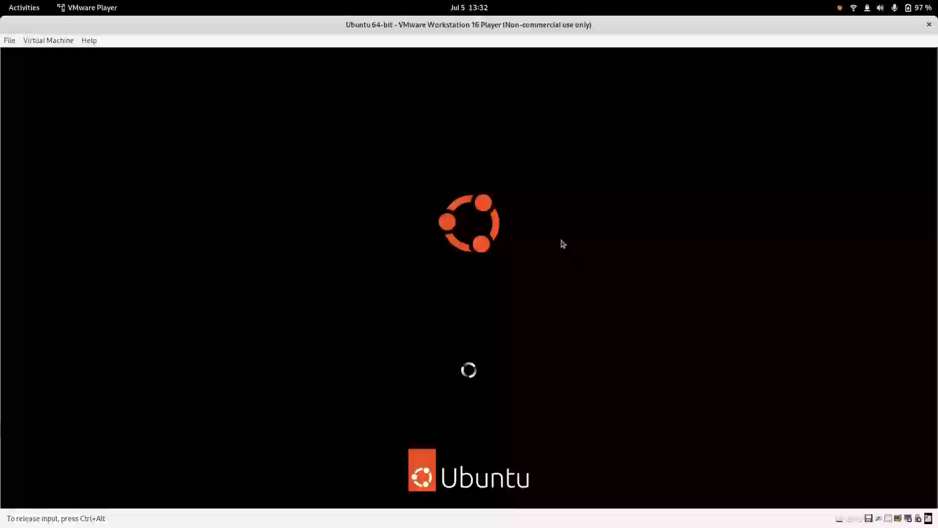
{"action": "mouse_move", "coordinate": [578, 361]}
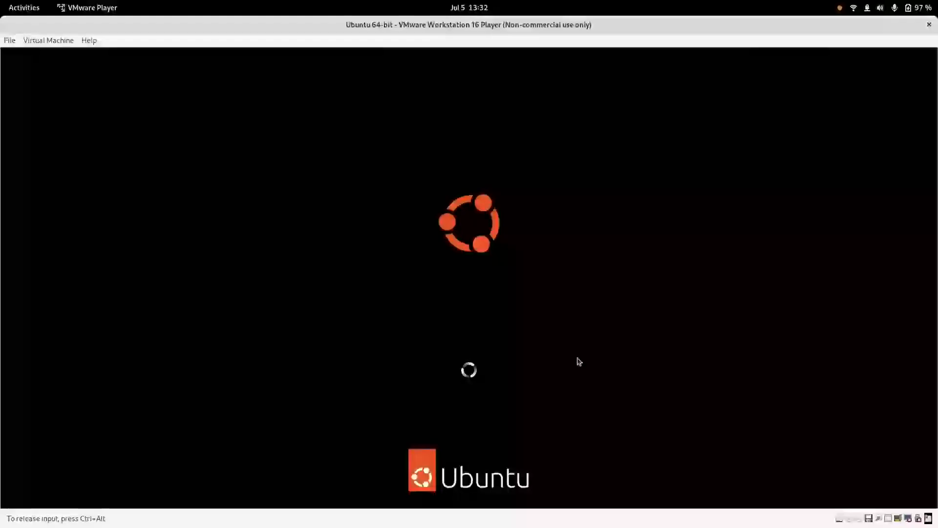
{"action": "mouse_move", "coordinate": [413, 388]}
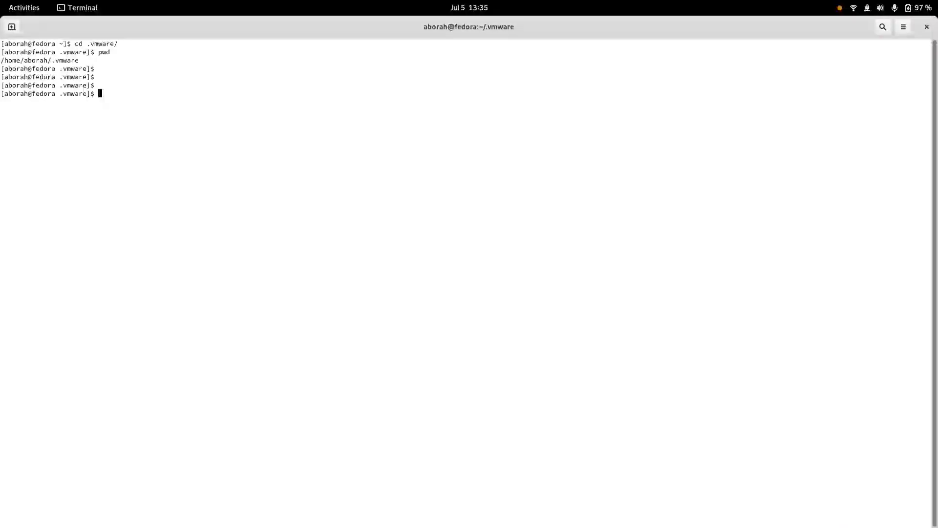
Step: Clear the terminal, change into ~/.vmware and list the preferences file
{"action": "type", "text": "clear"}
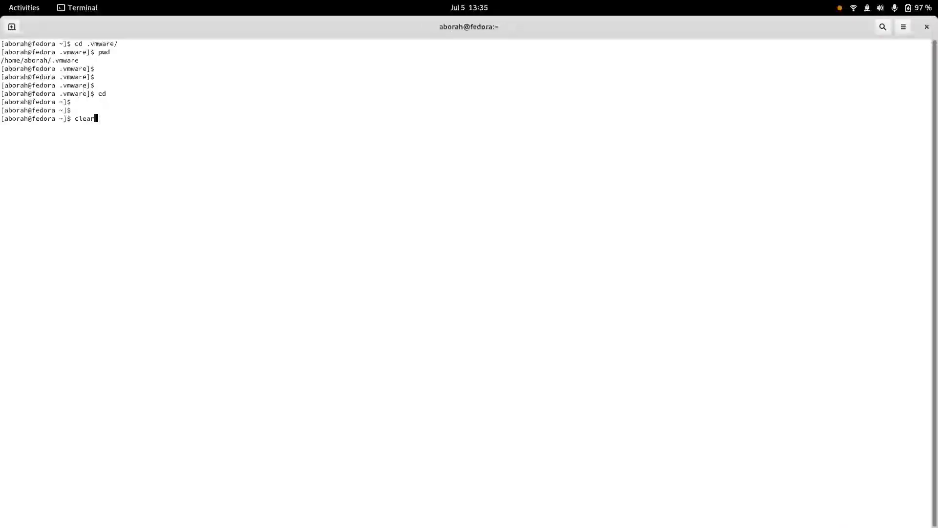
{"action": "key", "text": "Return"}
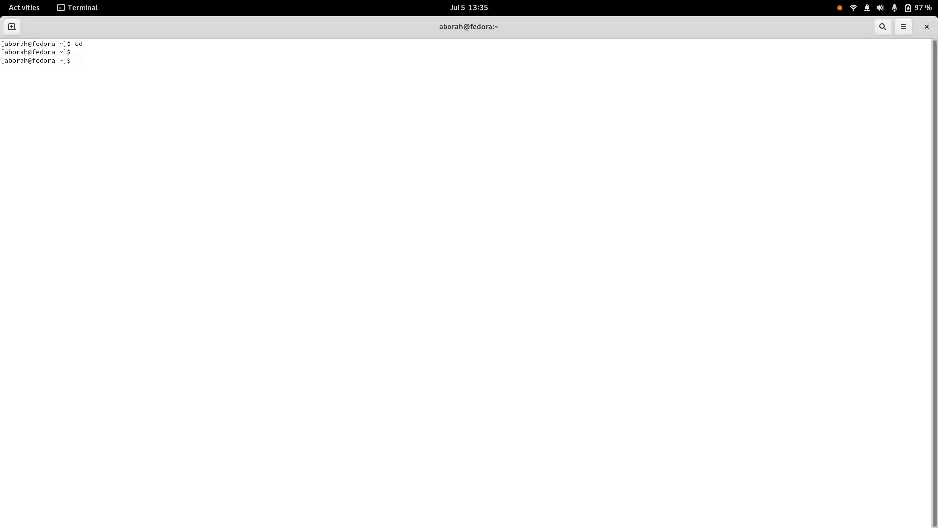
{"action": "type", "text": "cd ."}
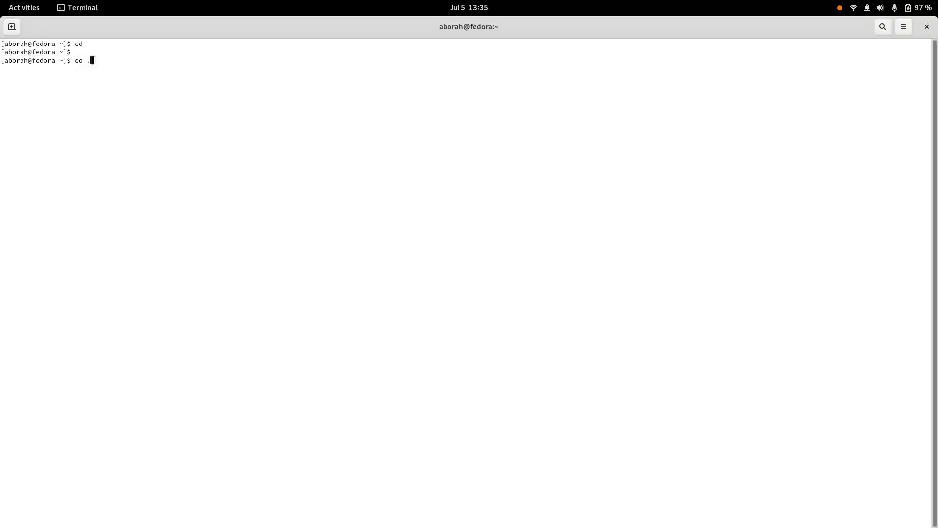
{"action": "type", "text": "vmware/"}
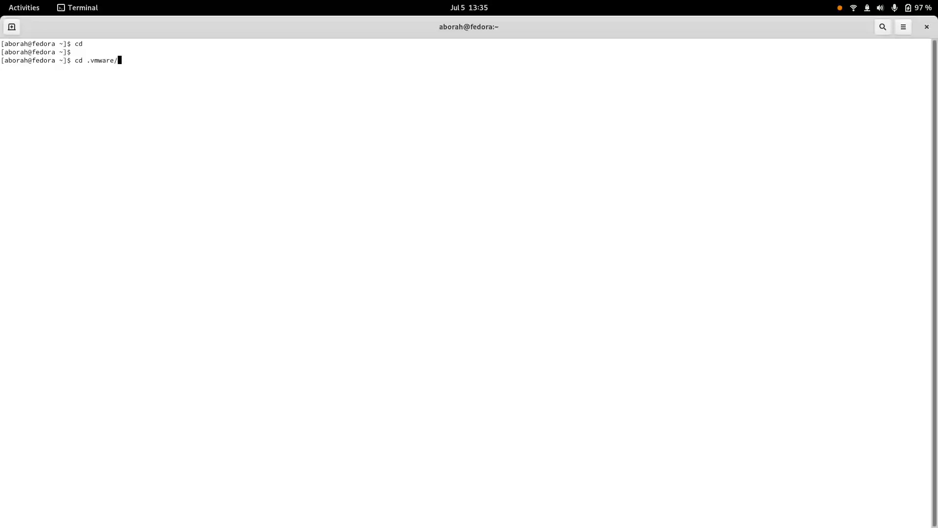
{"action": "key", "text": "Return"}
{"action": "type", "text": "ls"}
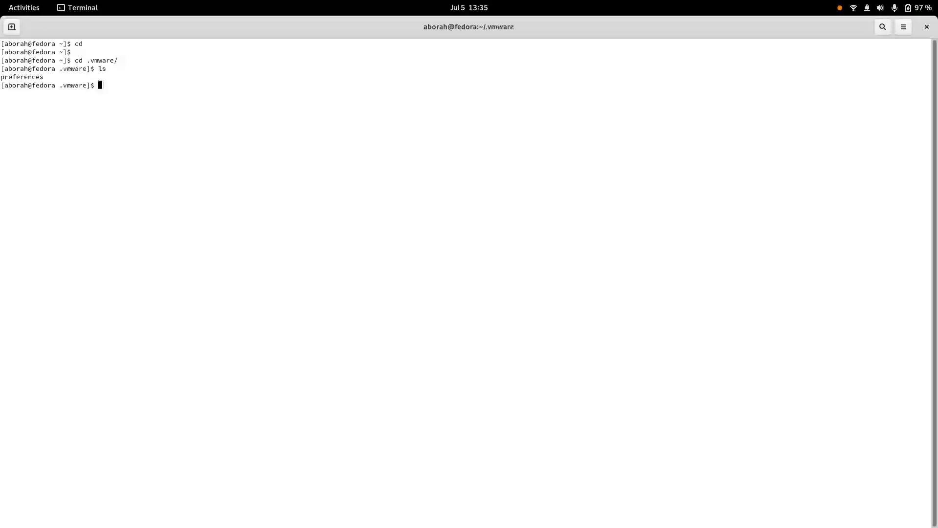
{"action": "key", "text": "Return"}
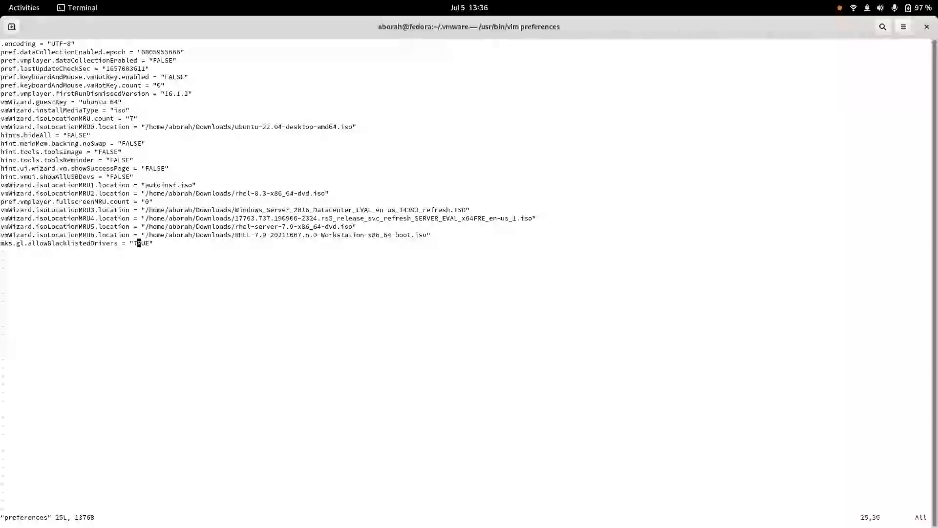
Step: Relaunch VMware Player after saving the mks.gl.allowBlacklistedDrivers = "TRUE" line
{"action": "left_click", "coordinate": [24, 7]}
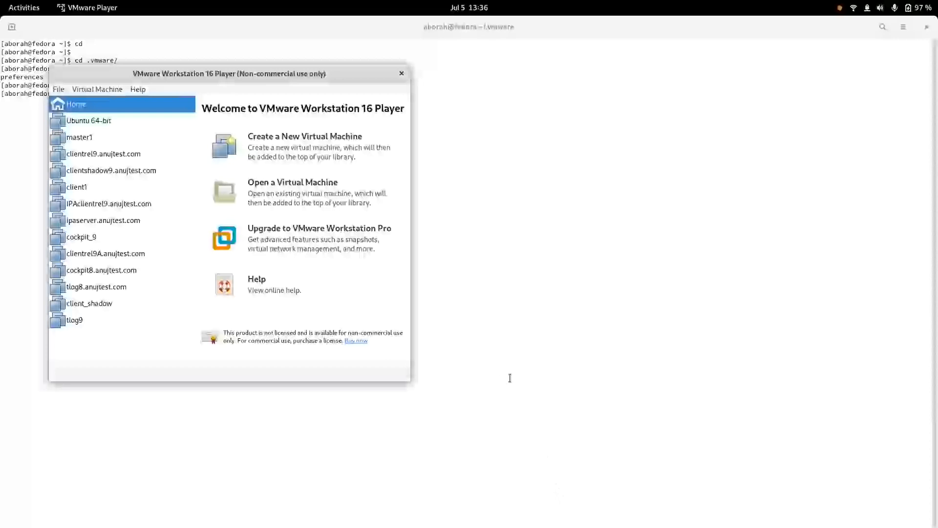
Step: Power the Ubuntu 64-bit virtual machine back on from the library
{"action": "double_click", "coordinate": [88, 120]}
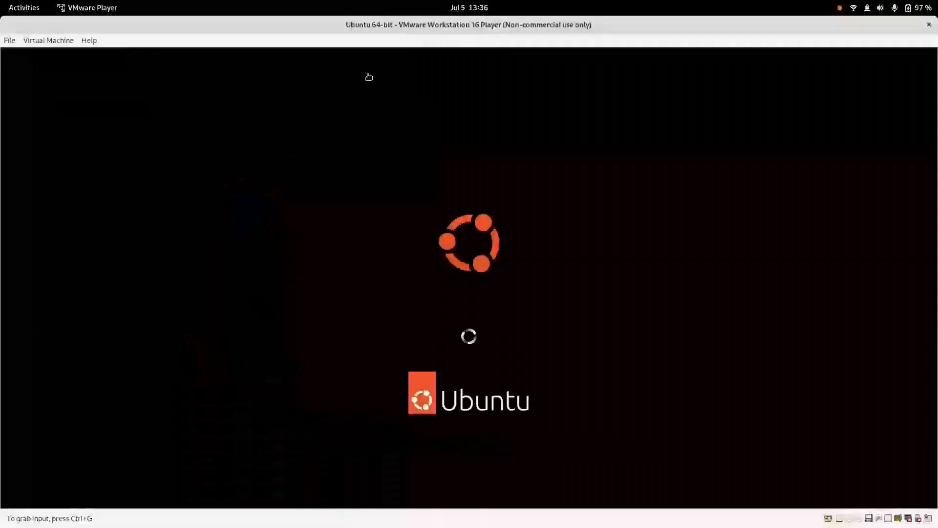
{"action": "mouse_move", "coordinate": [632, 220]}
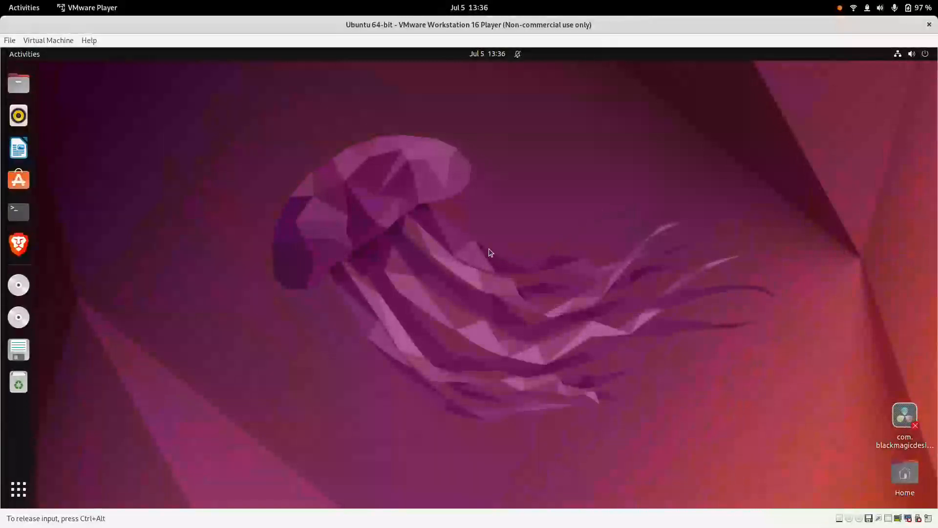
{"action": "mouse_move", "coordinate": [200, 295]}
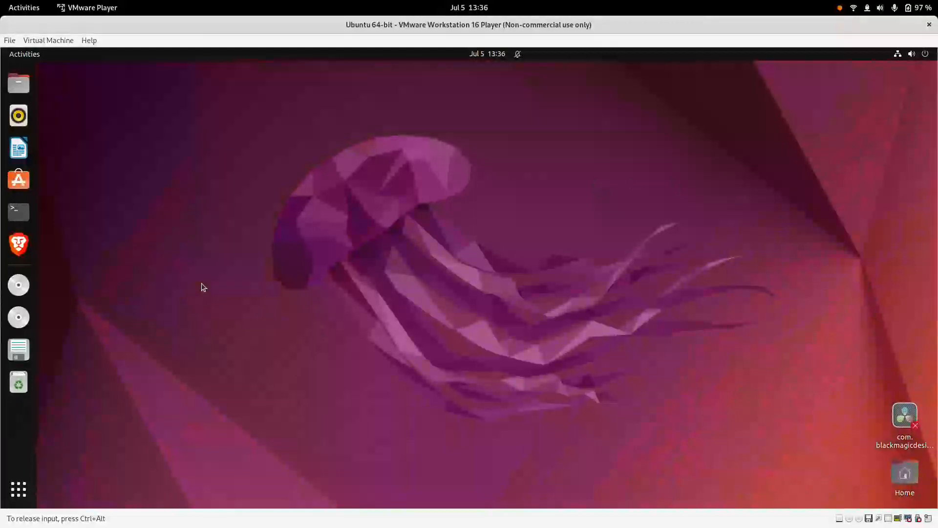
{"action": "mouse_move", "coordinate": [279, 273]}
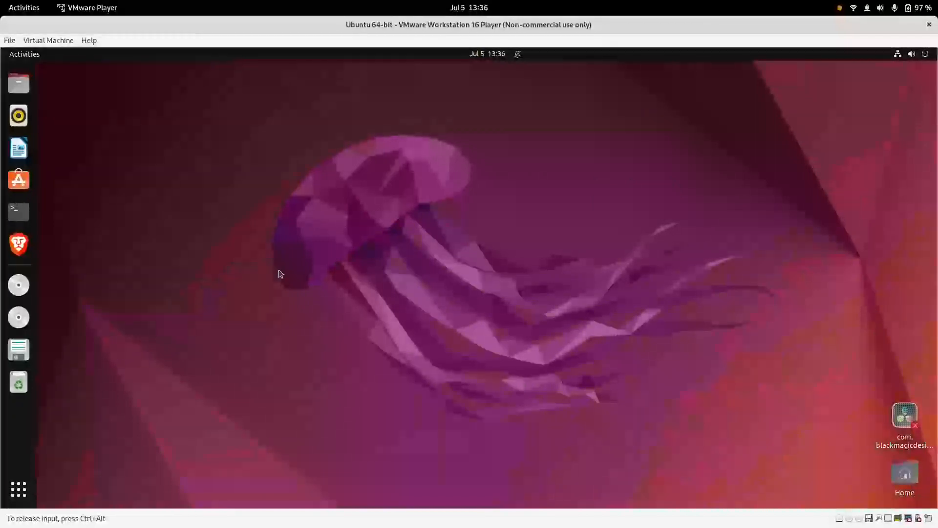
{"action": "mouse_move", "coordinate": [416, 218]}
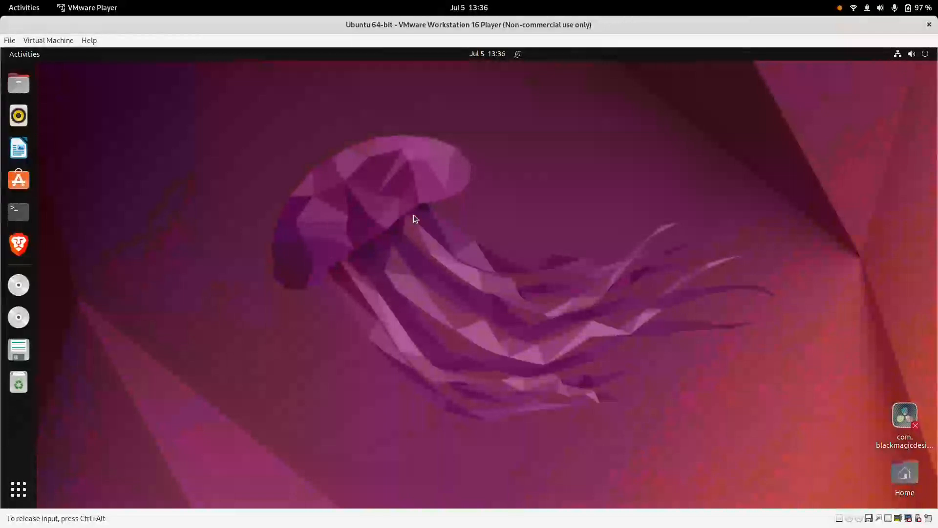